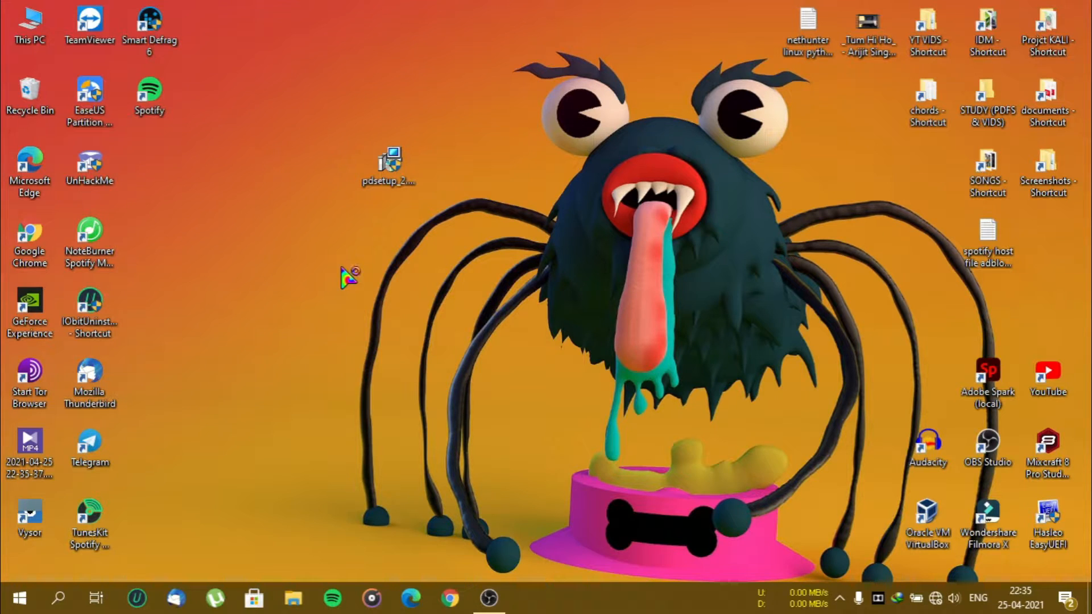
- Install Password Door 9.0 to C:\Program Files\Password Door and let it run after setup finishes
{"action": "left_click", "coordinate": [389, 161]}
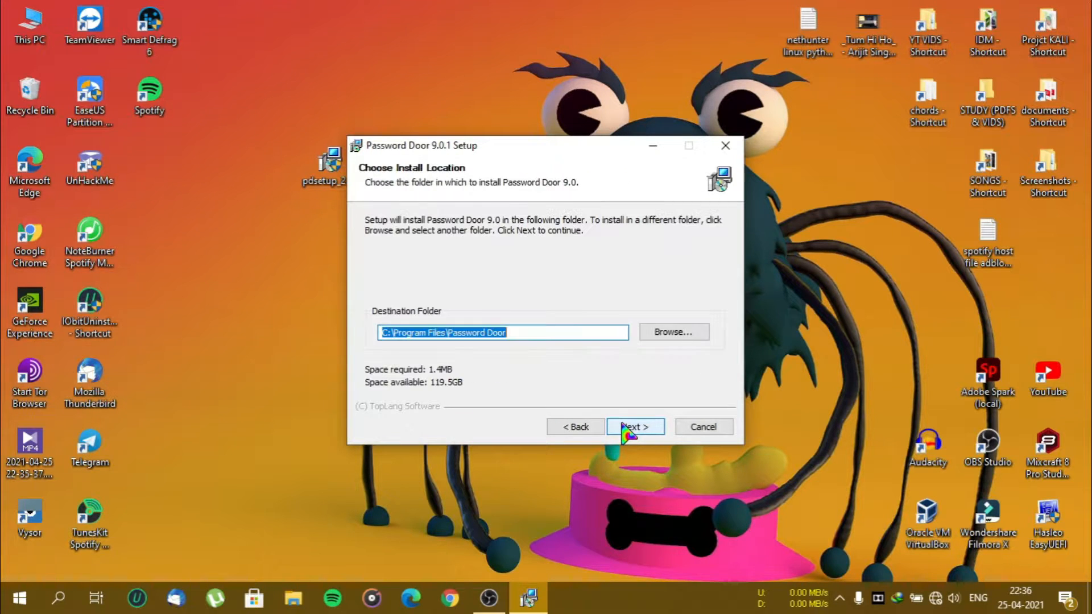
{"action": "left_click", "coordinate": [633, 427]}
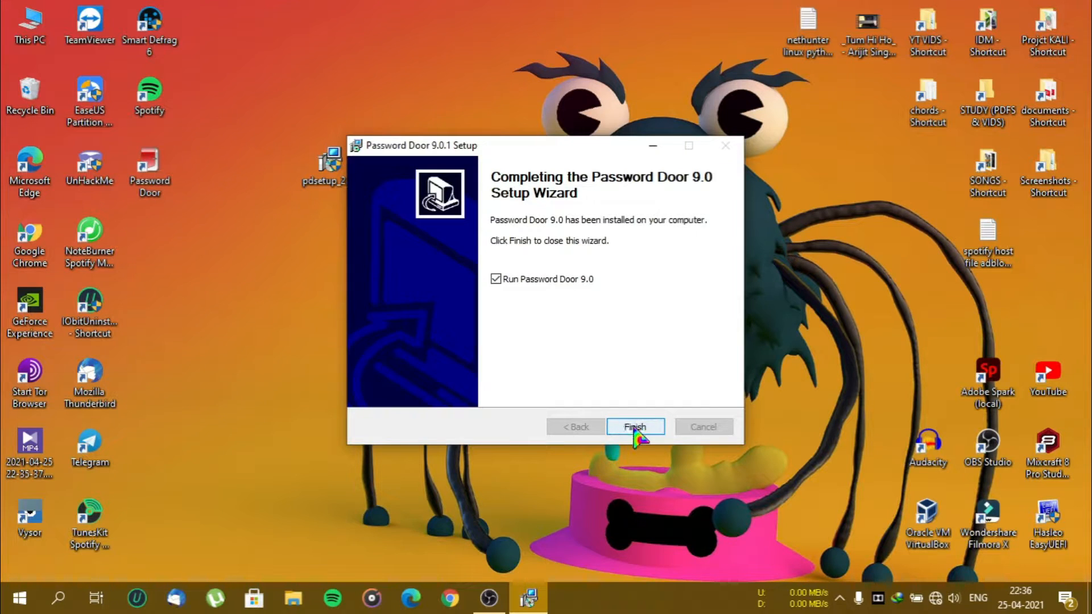
{"action": "left_click", "coordinate": [635, 426]}
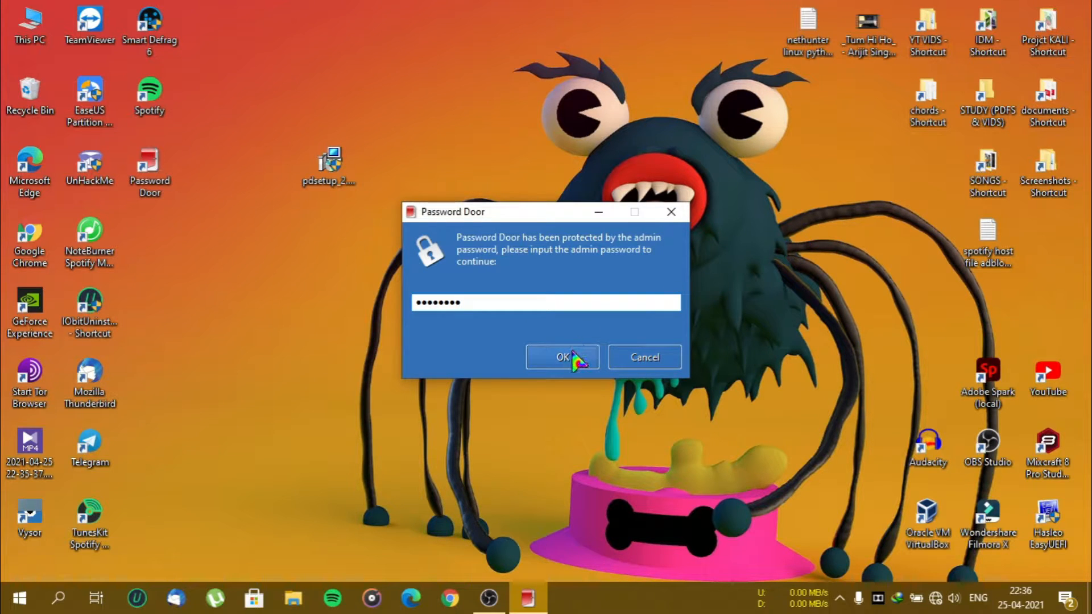
- Submit the admin password, then dismiss the trial registration form to reach the main screen
{"action": "left_click", "coordinate": [562, 356]}
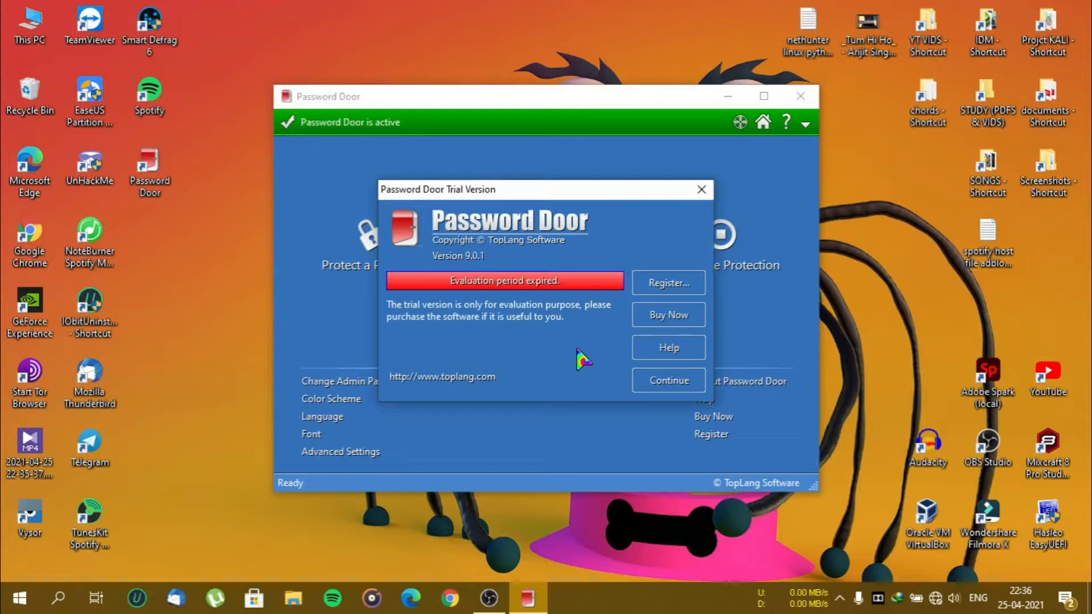
{"action": "mouse_move", "coordinate": [512, 298]}
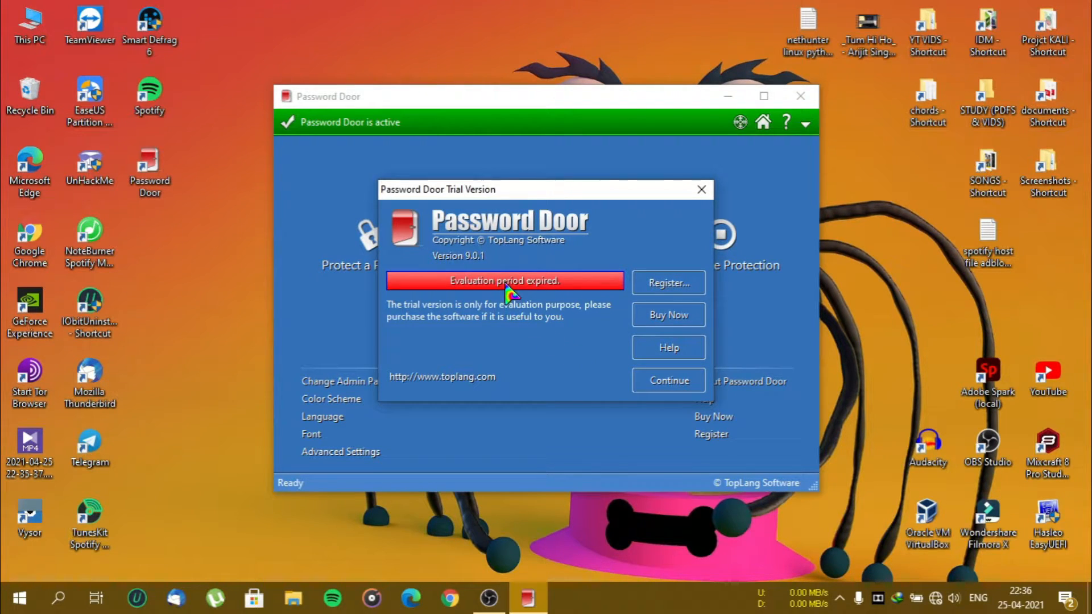
{"action": "mouse_move", "coordinate": [553, 327]}
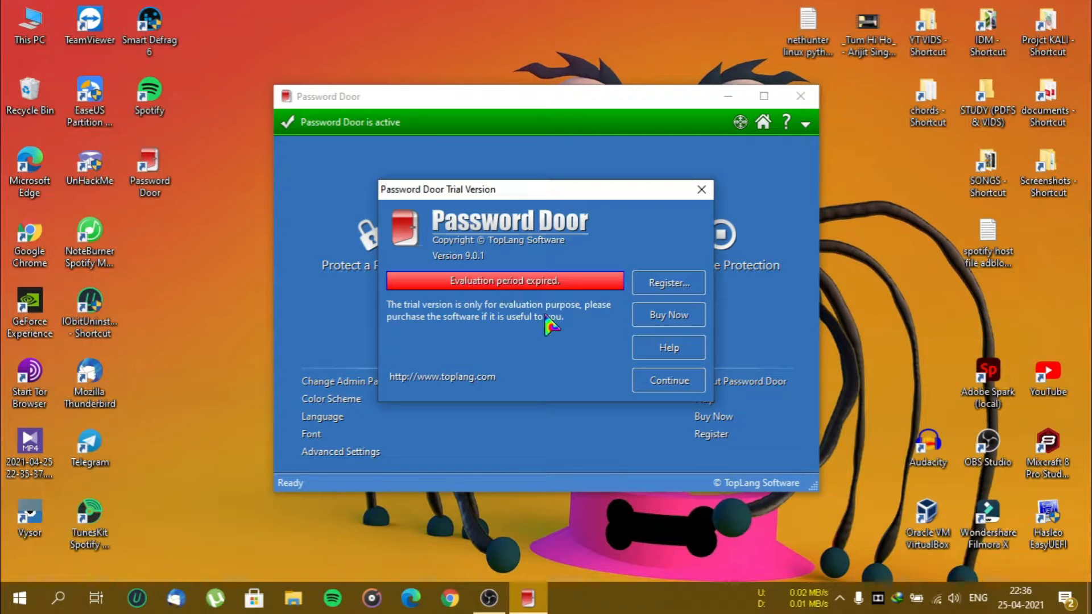
{"action": "left_click", "coordinate": [667, 283]}
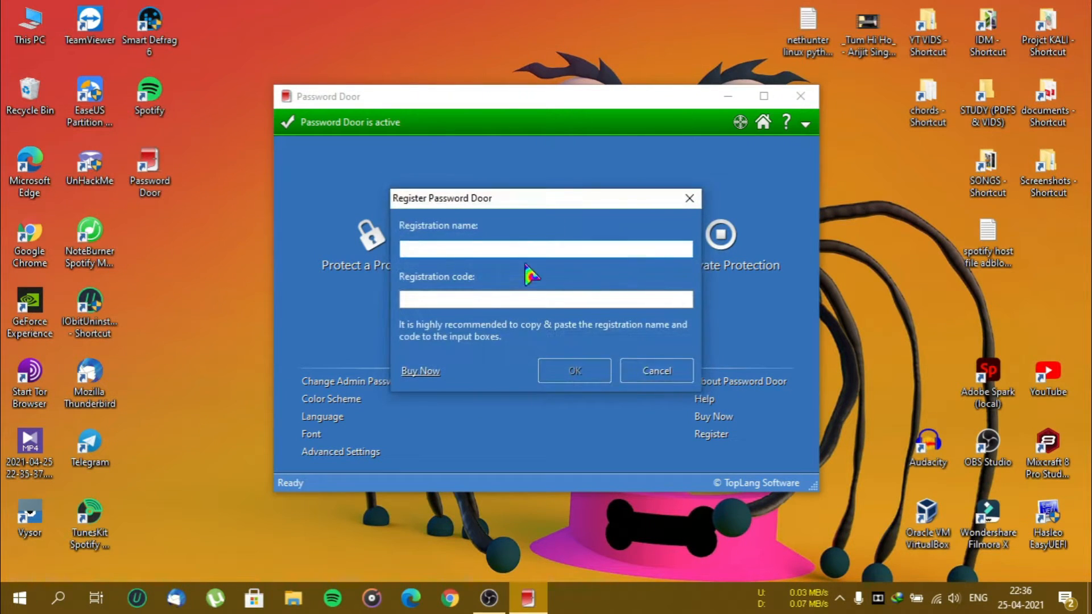
{"action": "left_click", "coordinate": [655, 371]}
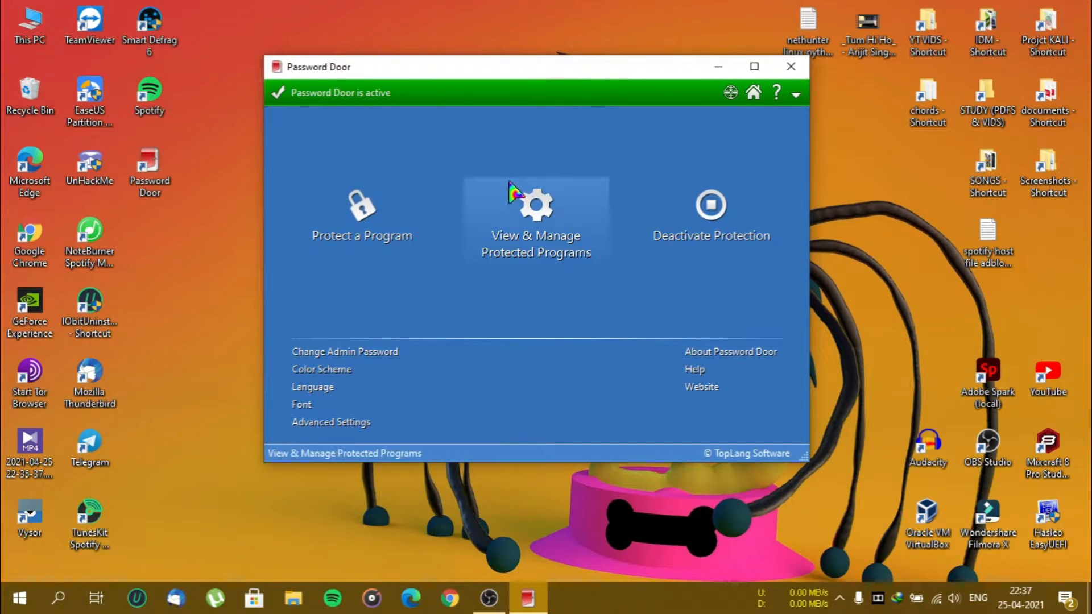
- Rescan installed programs on the Protect a Program screen and browse the refreshed list
{"action": "left_click", "coordinate": [362, 216]}
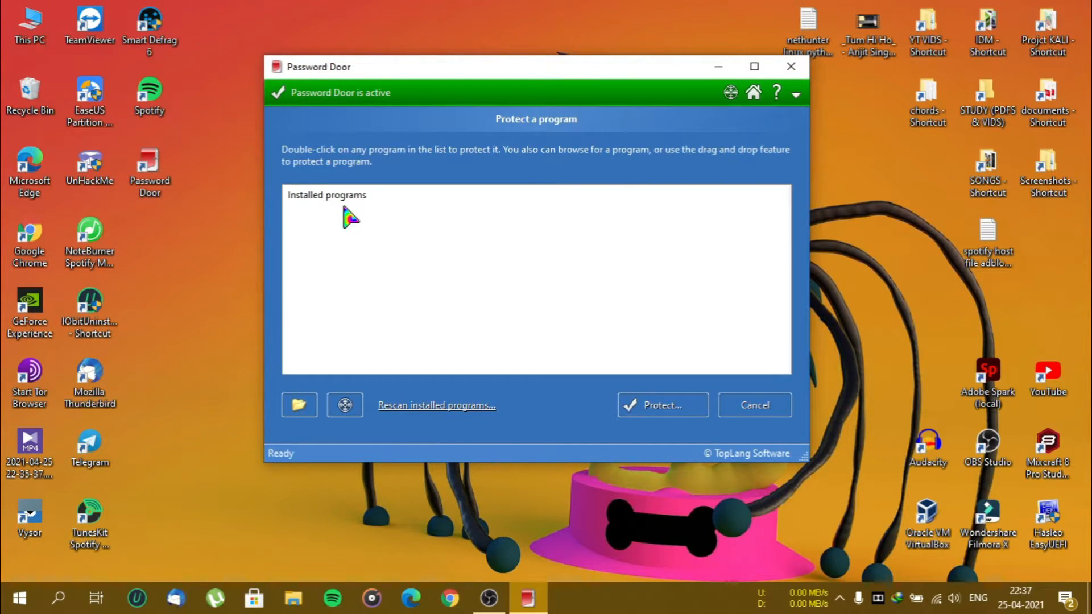
{"action": "left_click", "coordinate": [436, 405]}
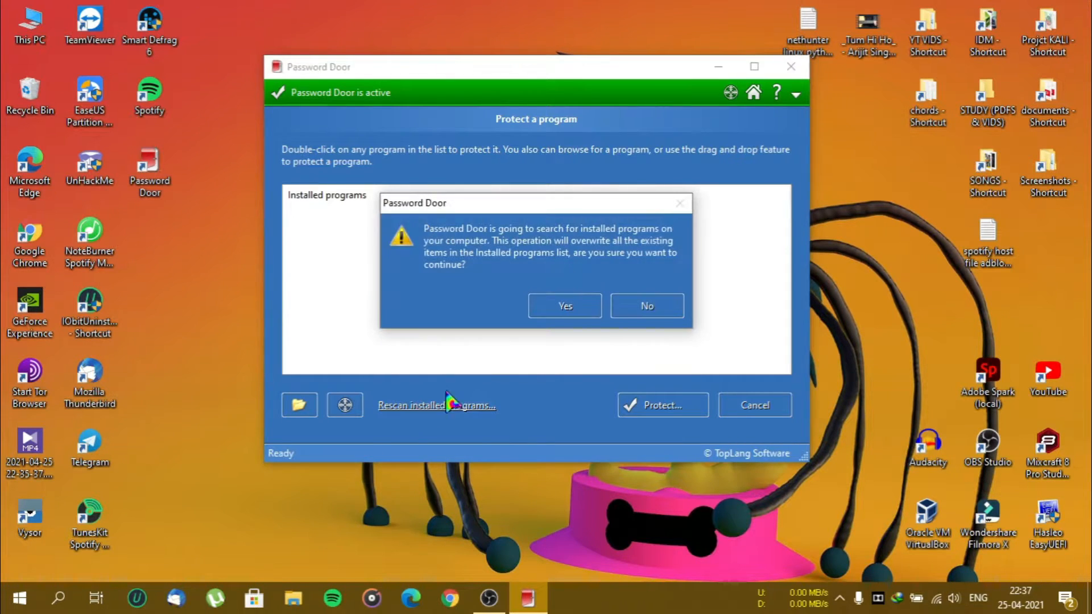
{"action": "left_click", "coordinate": [564, 306]}
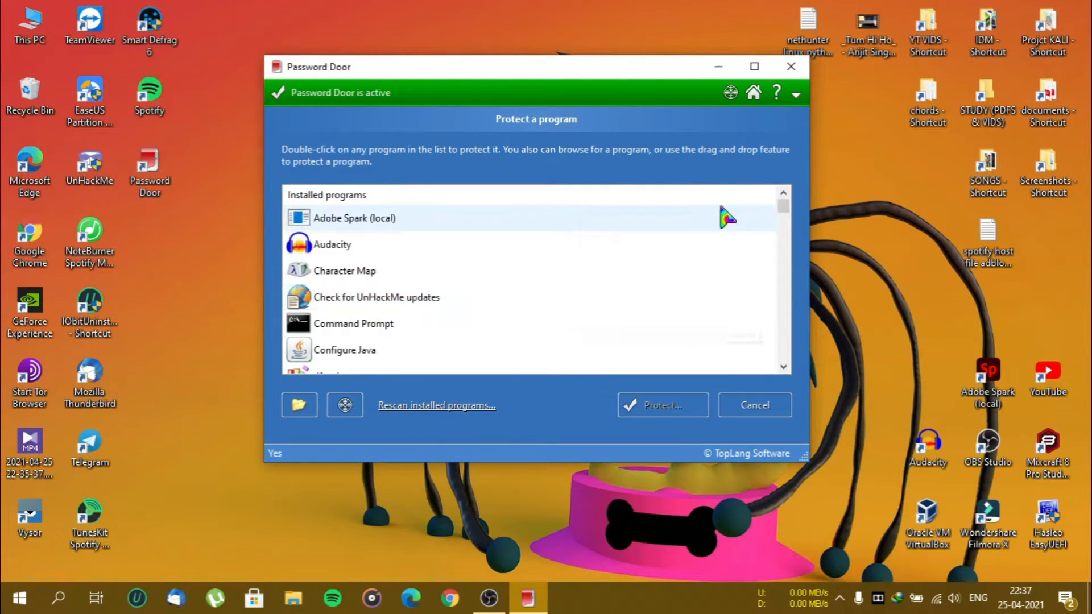
{"action": "scroll", "scroll_direction": "down", "scroll_amount": 3}
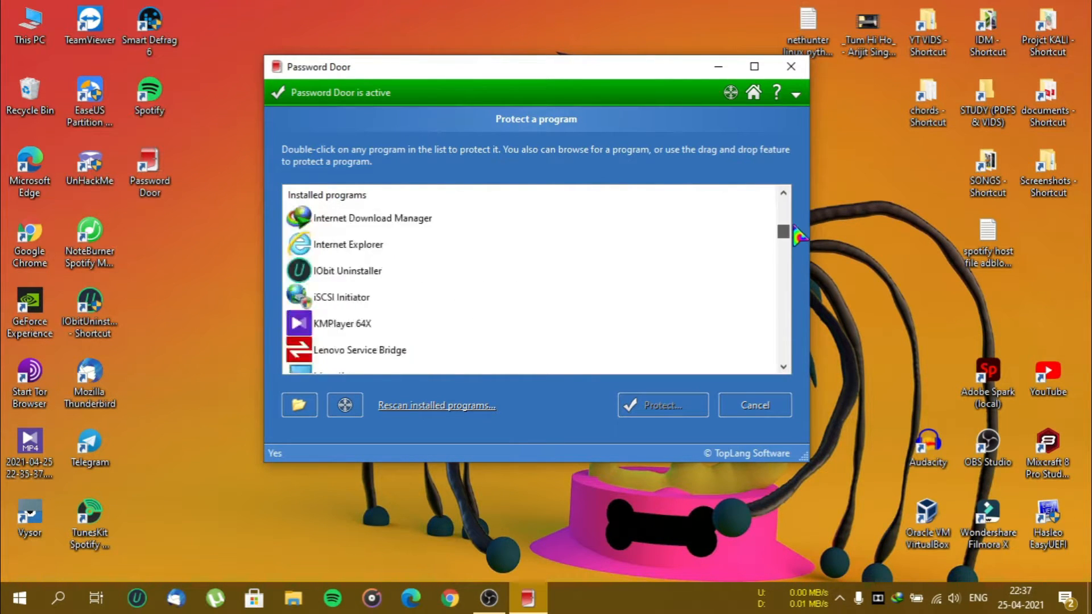
{"action": "scroll", "scroll_direction": "up", "scroll_amount": 3}
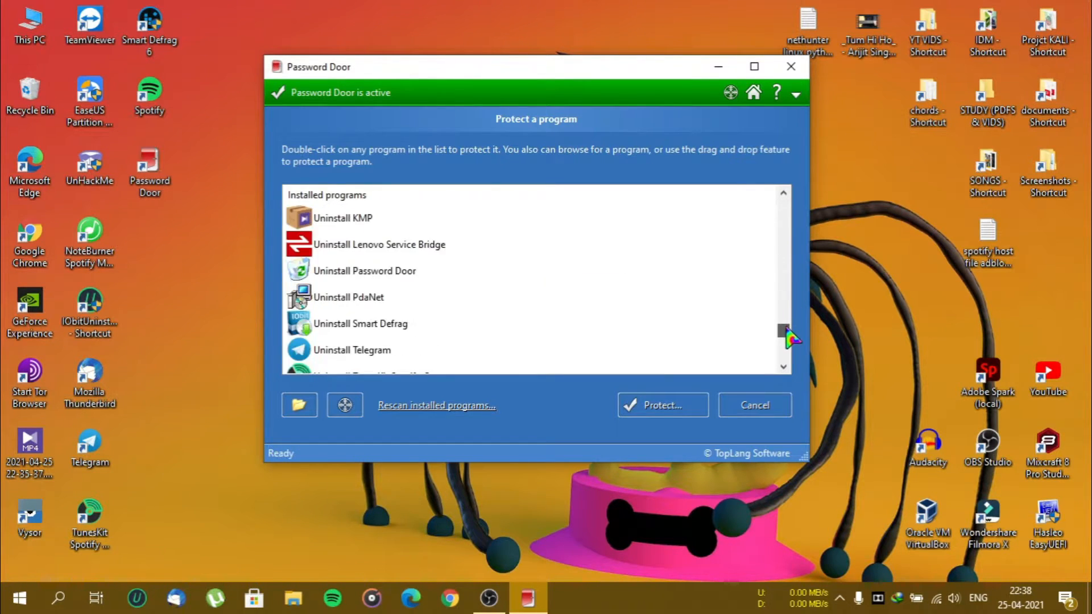
{"action": "scroll", "scroll_direction": "up", "scroll_amount": 3}
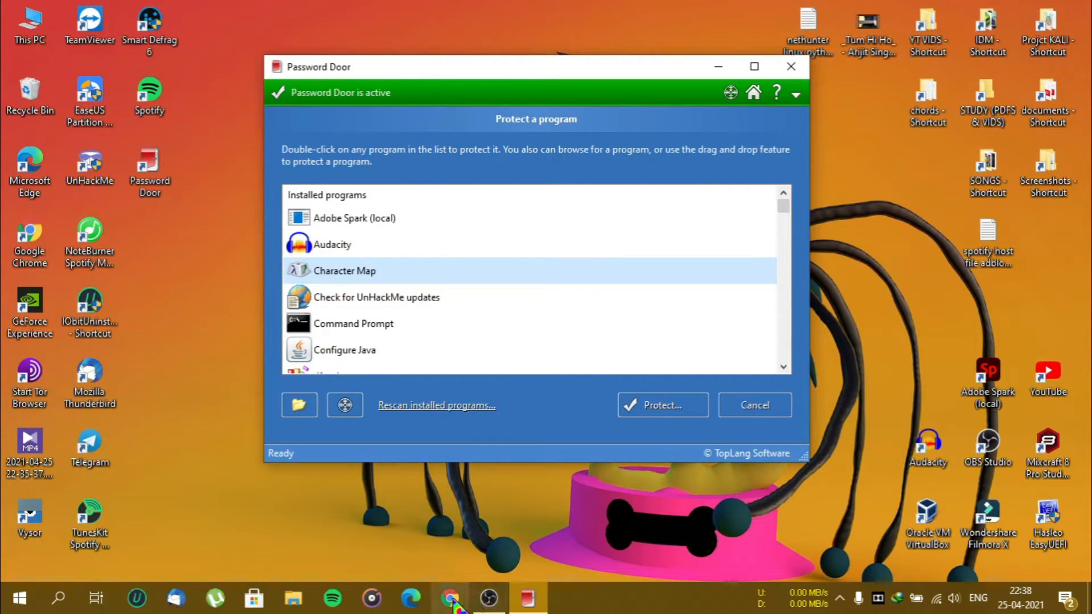
{"action": "mouse_move", "coordinate": [452, 597]}
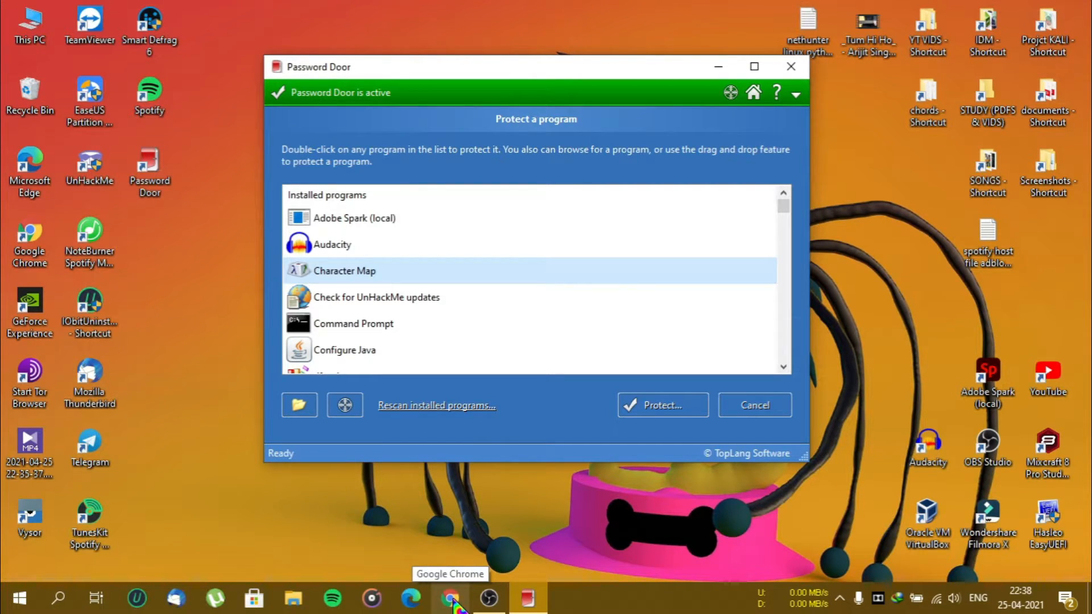
- Protect chrome.exe with the Password Protect mode, adding Google Chrome to the protected list
{"action": "left_click", "coordinate": [451, 598]}
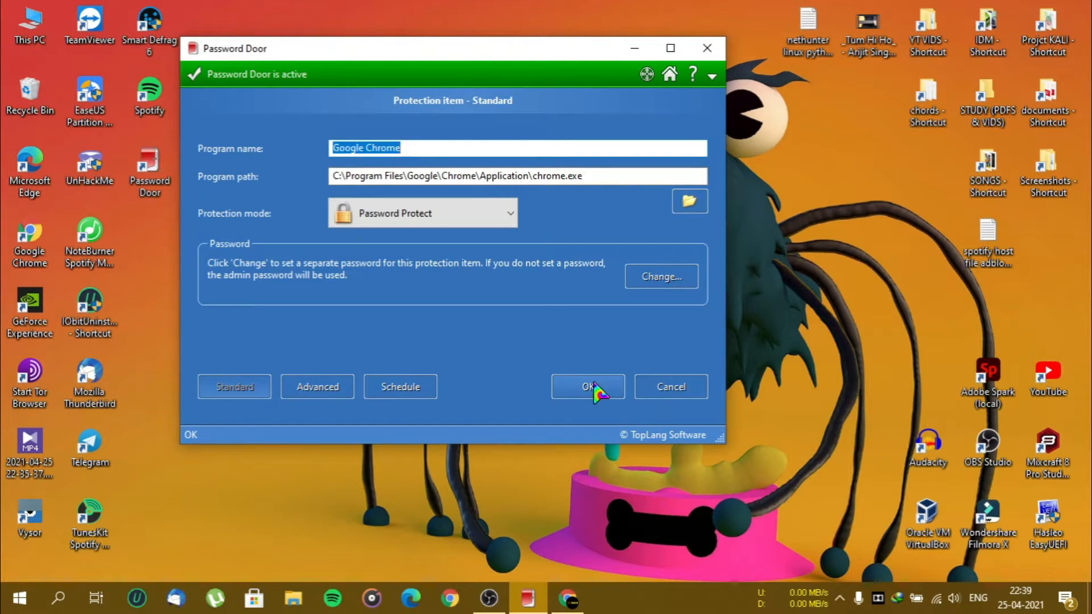
{"action": "left_click", "coordinate": [587, 386]}
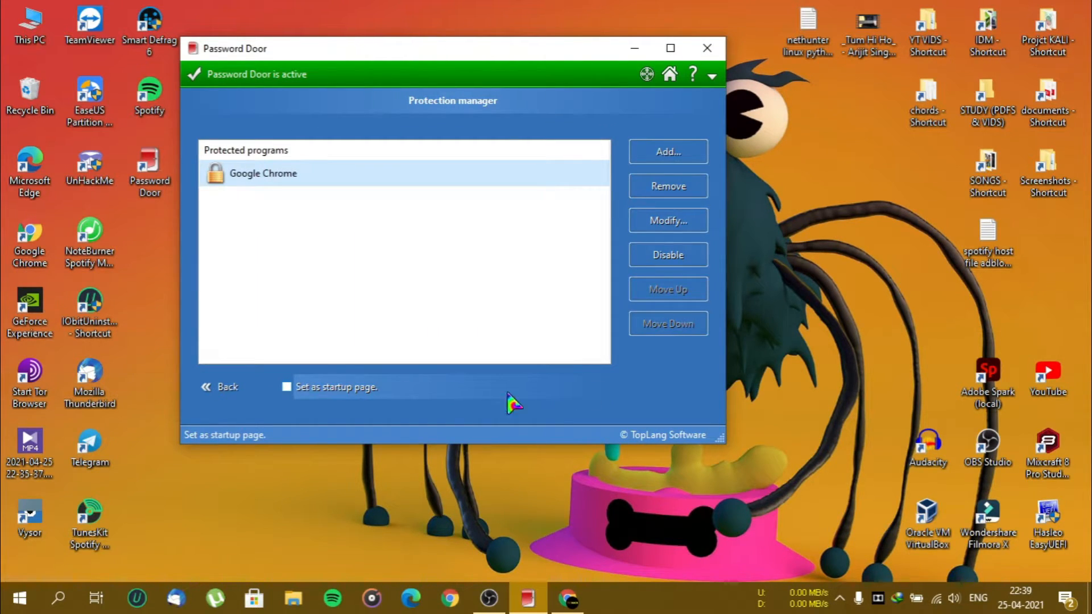
{"action": "mouse_move", "coordinate": [706, 48]}
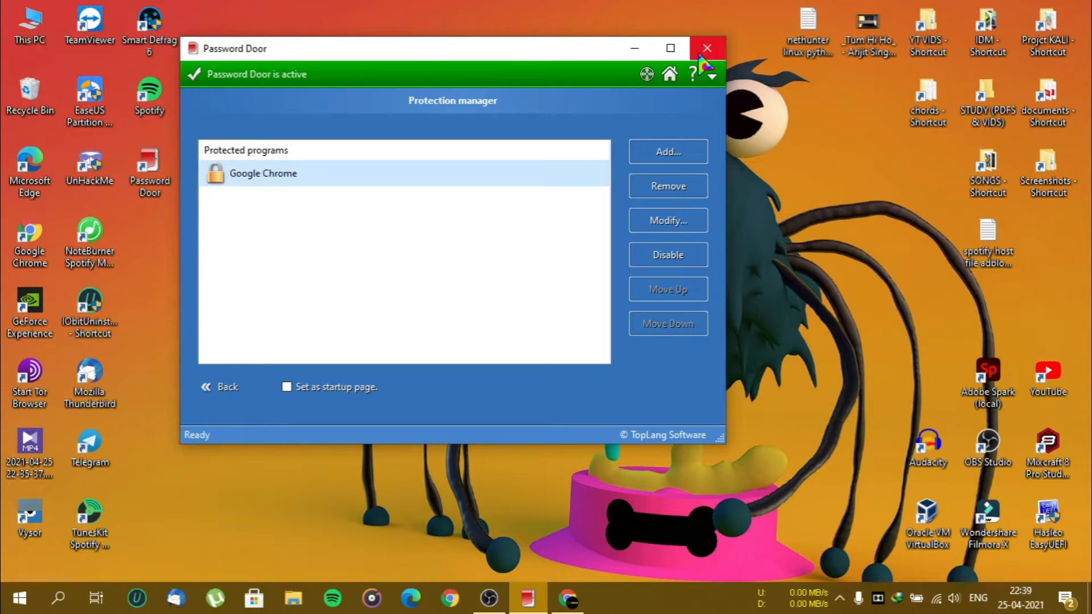
- Close Password Door, launch Chrome and enter the password in its protection prompt
{"action": "left_click", "coordinate": [668, 74]}
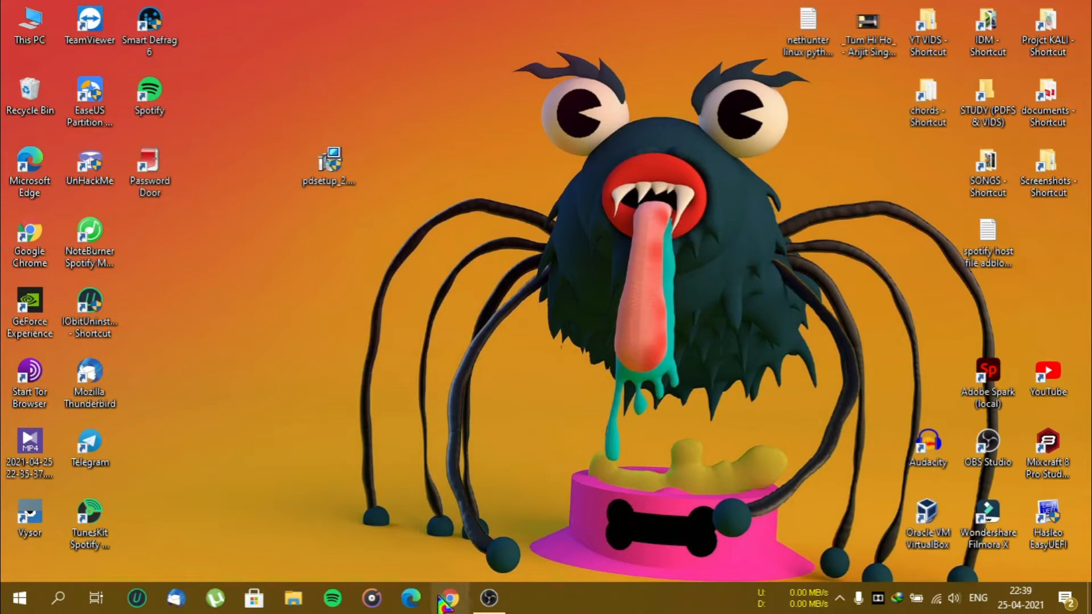
{"action": "left_click", "coordinate": [449, 599]}
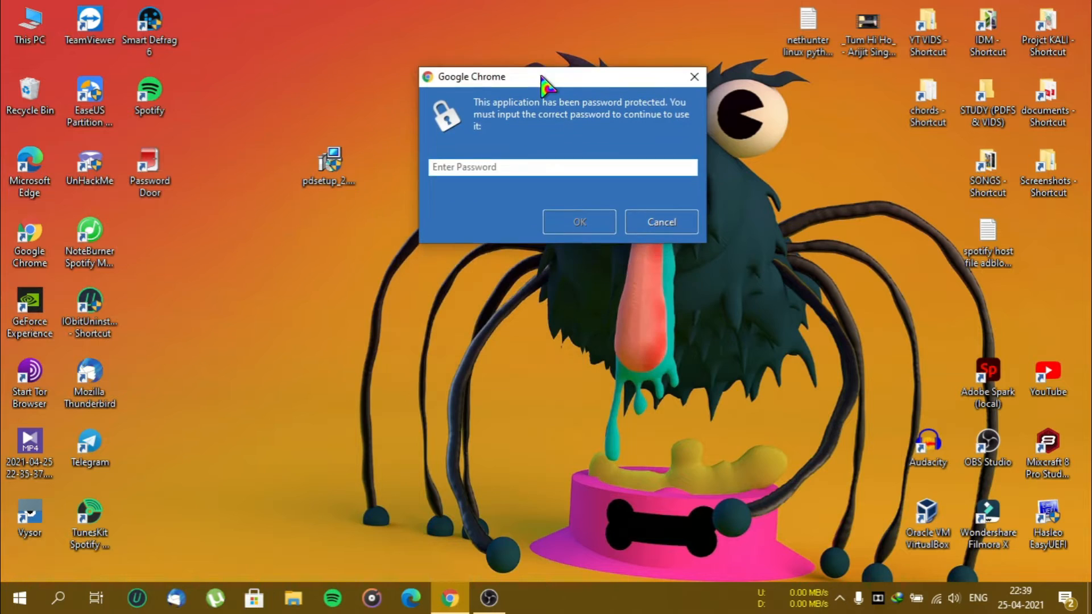
{"action": "left_click", "coordinate": [561, 168]}
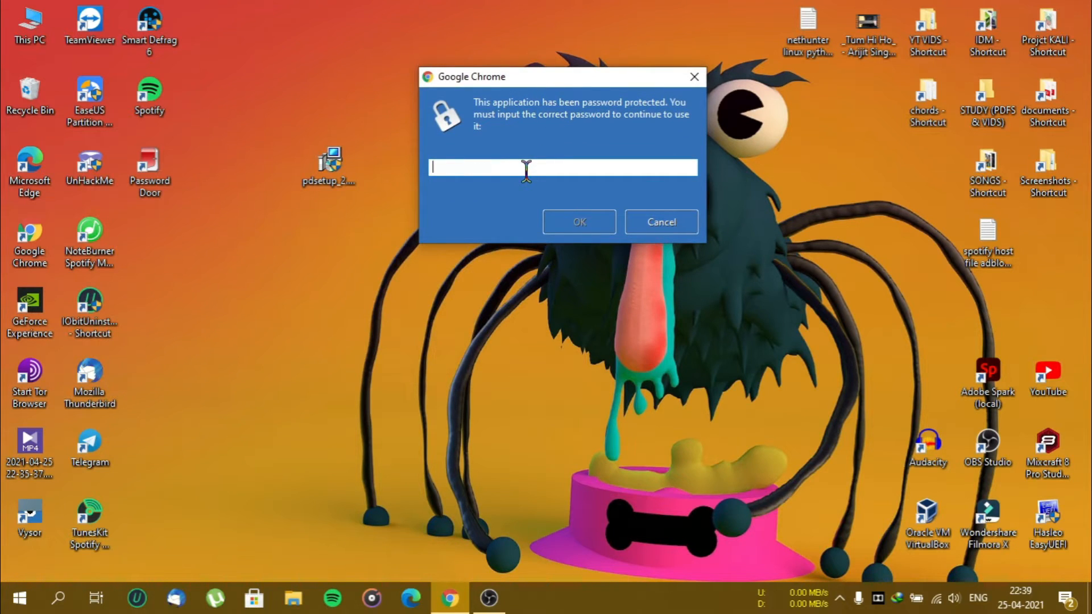
{"action": "type", "text": "•"}
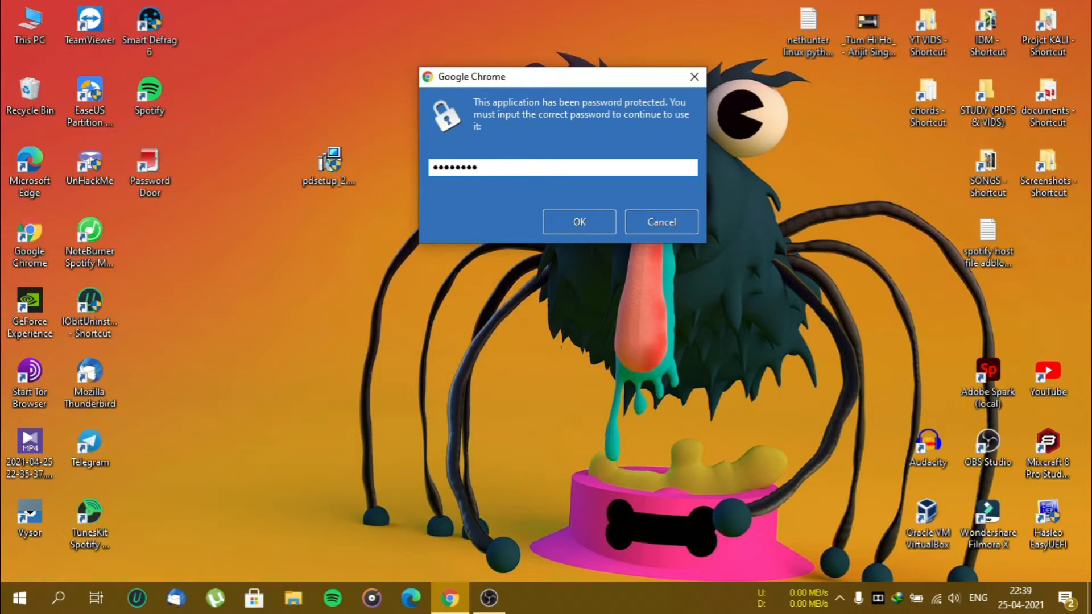
- Unlock Chrome with the password, see its new tab, then close the browser
{"action": "left_click", "coordinate": [578, 221]}
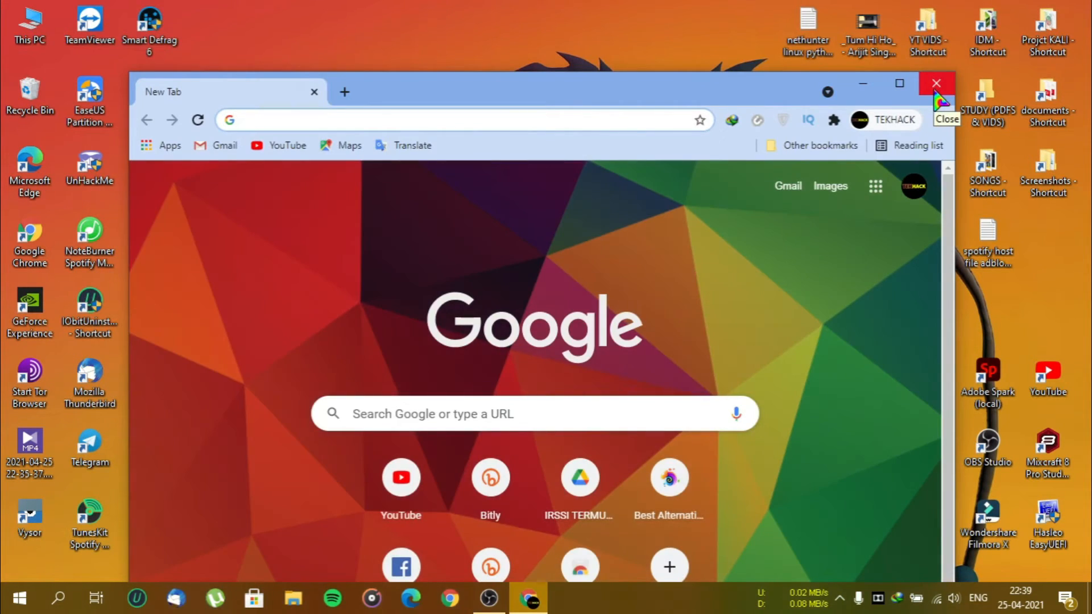
{"action": "left_click", "coordinate": [453, 120]}
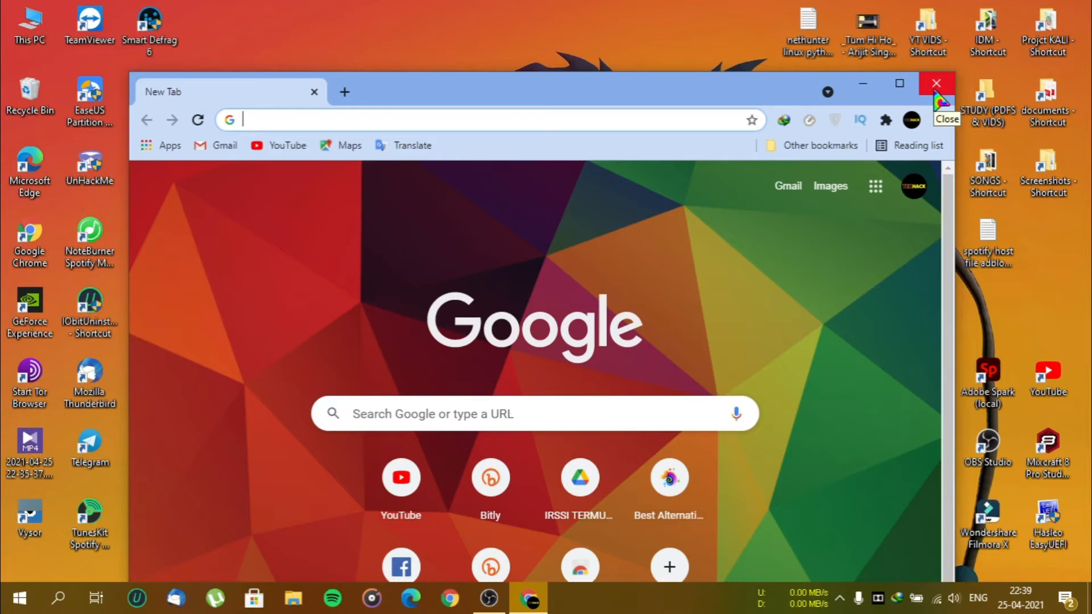
{"action": "mouse_move", "coordinate": [936, 102]}
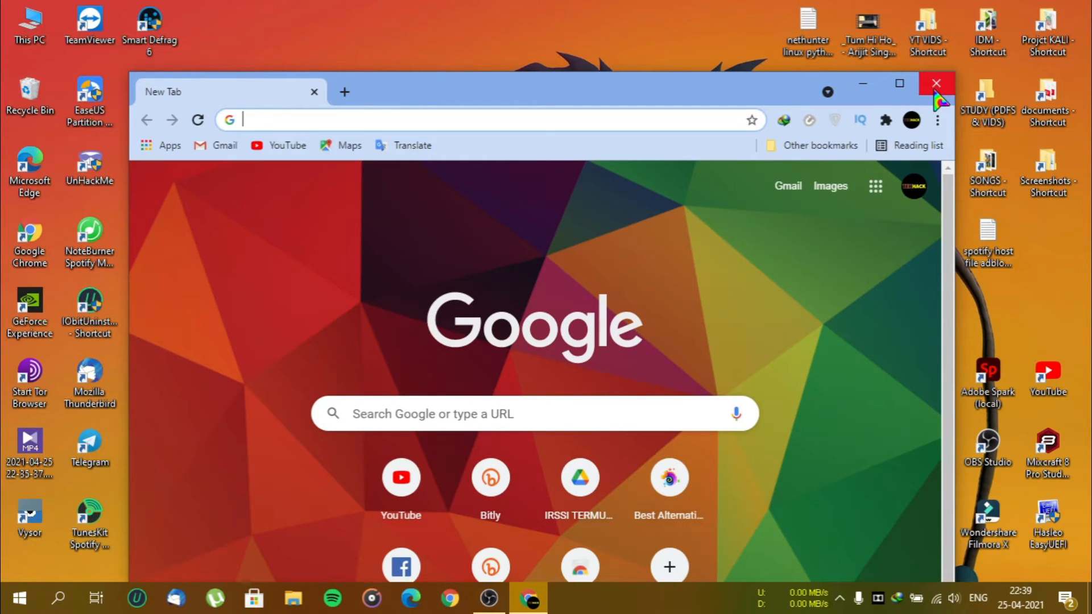
{"action": "left_click", "coordinate": [936, 83]}
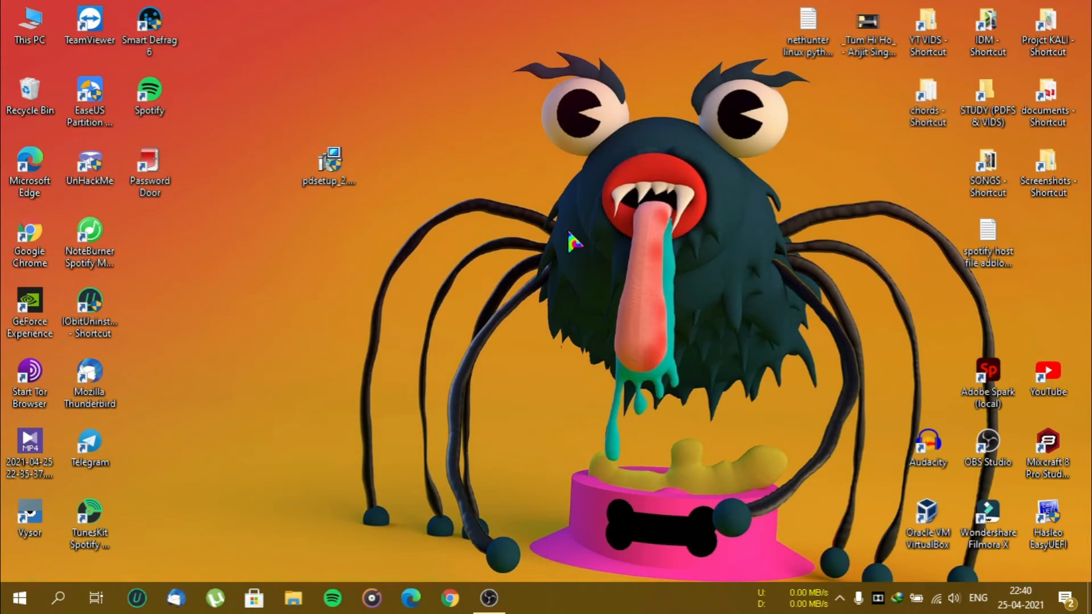